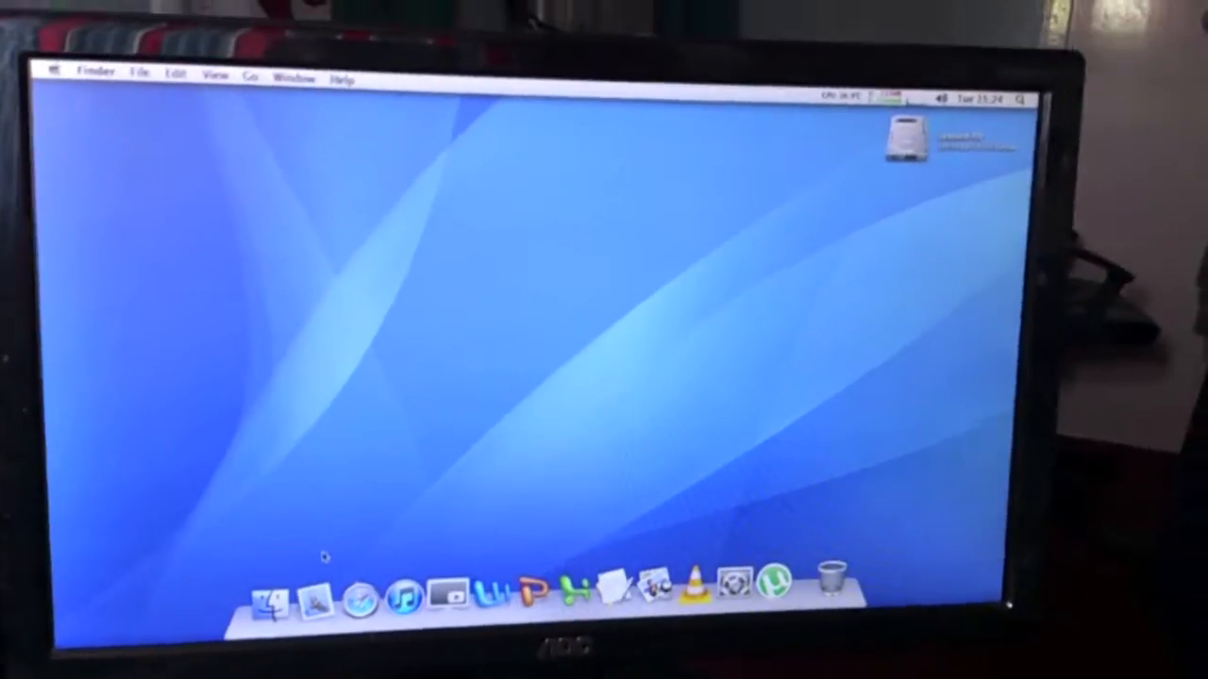
Open About This Mac showing Mac OS X 10.5.8, dual 1.42 GHz G4 and 2 GB memory
{"action": "left_click", "coordinate": [54, 76]}
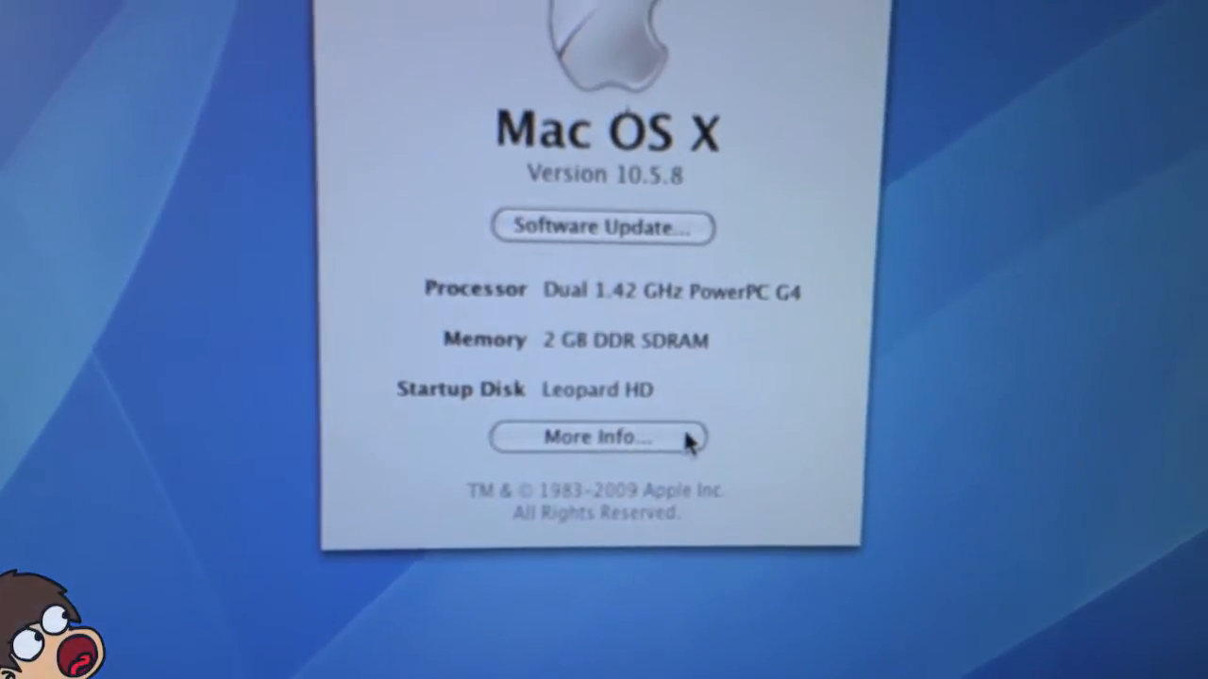
Open More Info to view the detailed hardware report in System Profiler
{"action": "left_click", "coordinate": [597, 437]}
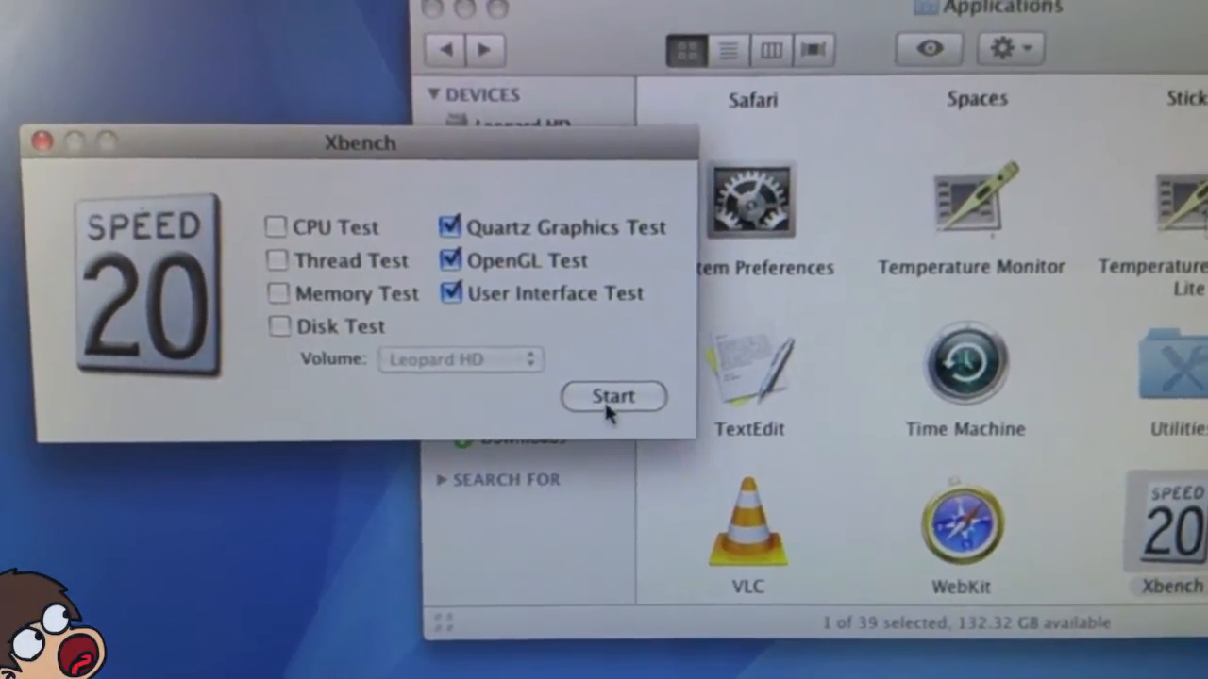
Run the Xbench graphics benchmarks, scoring 29.03 overall (Quartz 65.16, OpenGL 64.09, UI 13.81)
{"action": "left_click", "coordinate": [613, 396]}
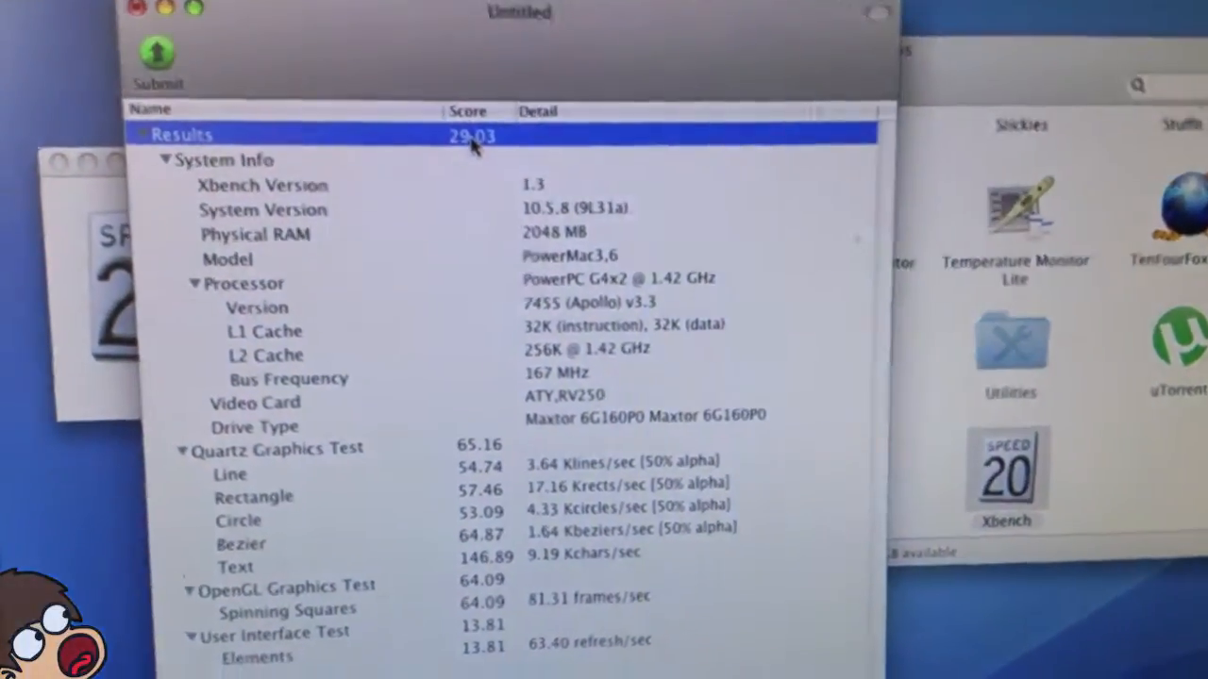
{"action": "scroll", "scroll_direction": "down", "scroll_amount": 3}
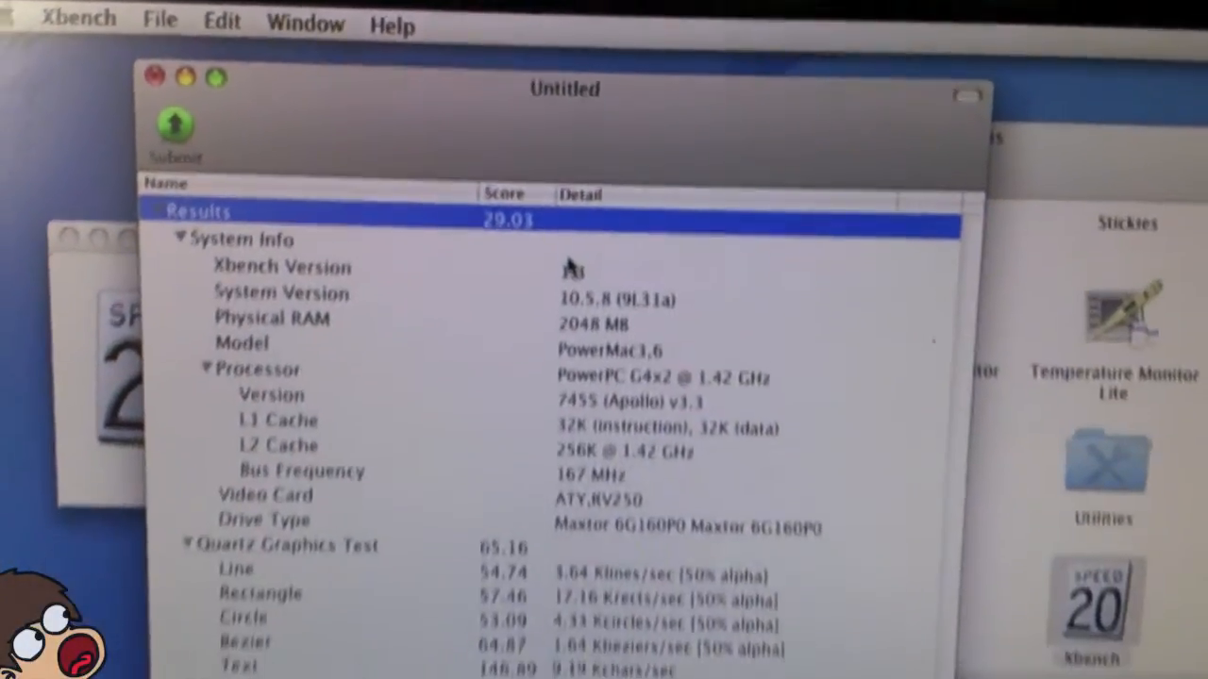
{"action": "scroll", "scroll_direction": "down", "scroll_amount": 3}
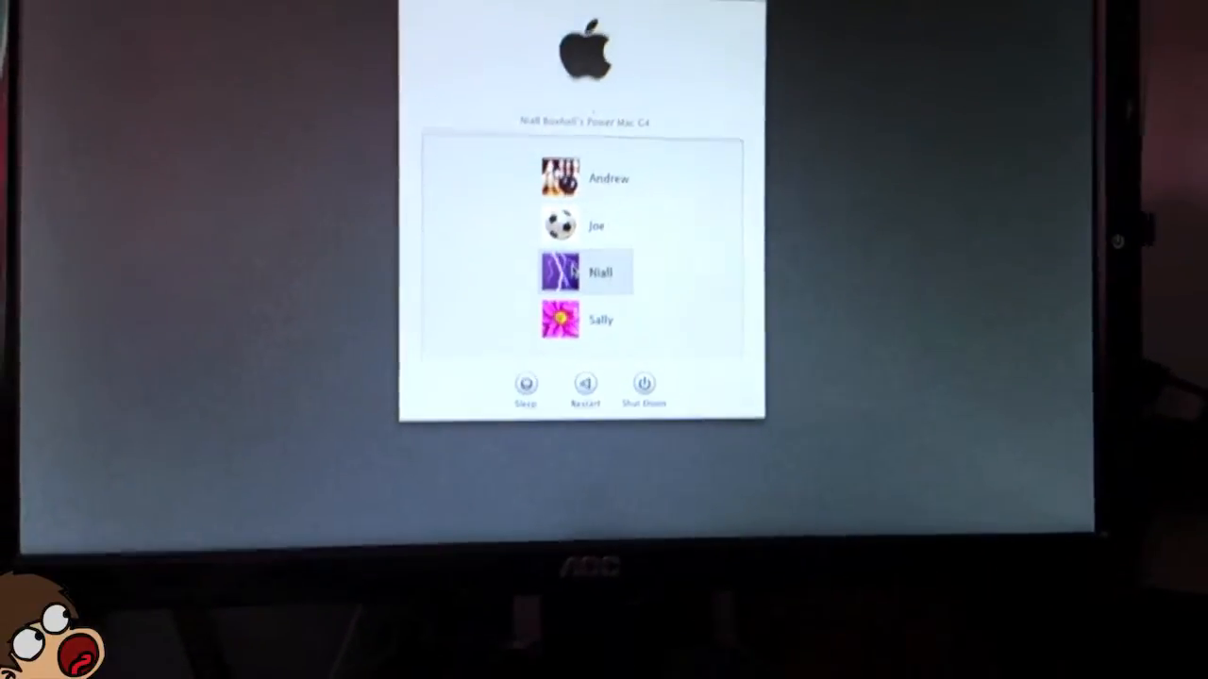
Select the Niall account on the login screen and log in with its password
{"action": "left_click", "coordinate": [601, 272]}
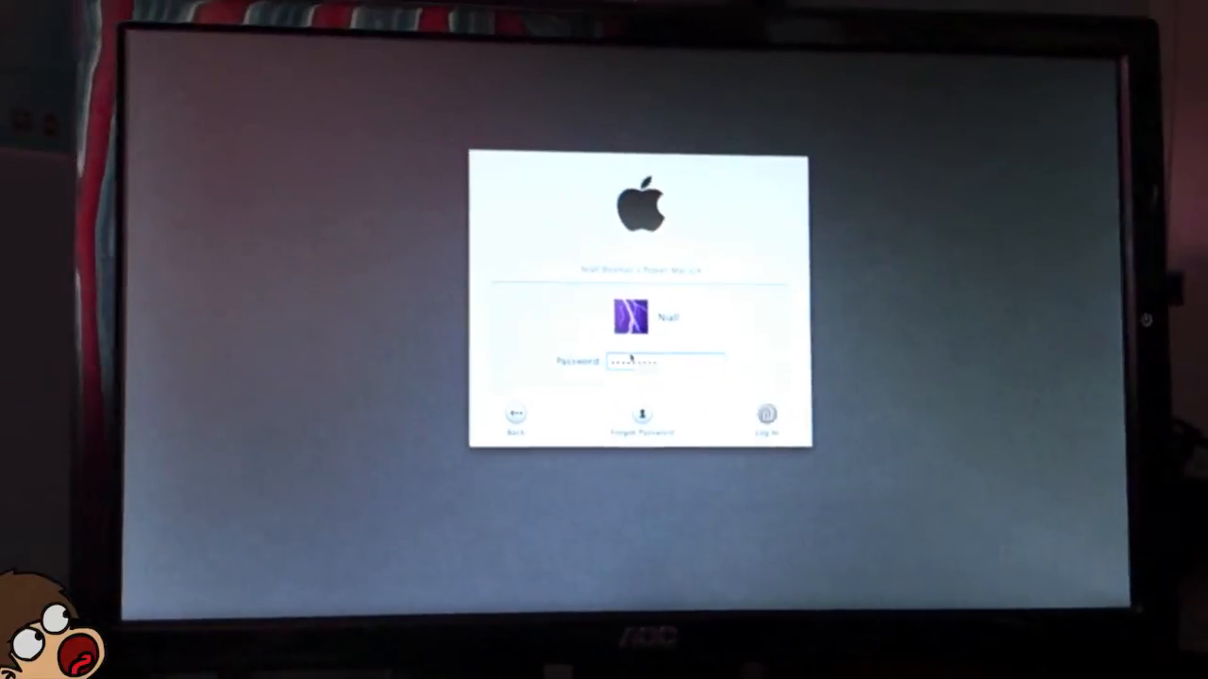
{"action": "left_click", "coordinate": [767, 413]}
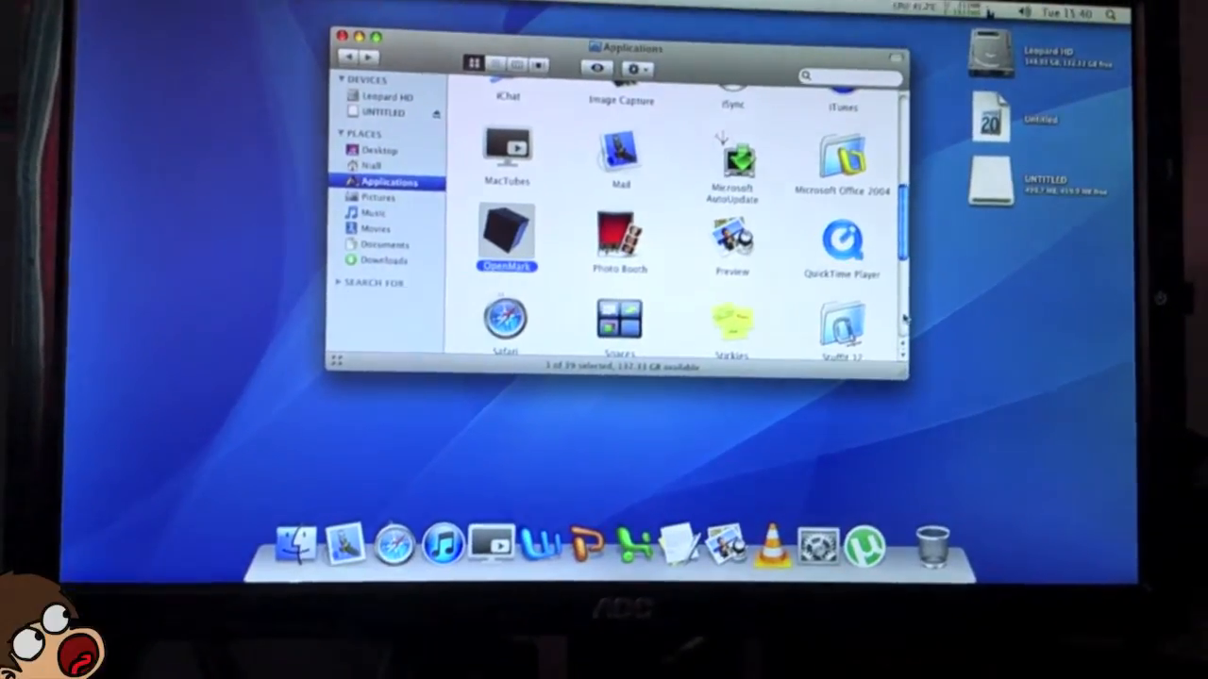
Launch Xbench, limit it to Quartz, OpenGL and User Interface tests, and run them
{"action": "scroll", "scroll_direction": "down", "scroll_amount": 3}
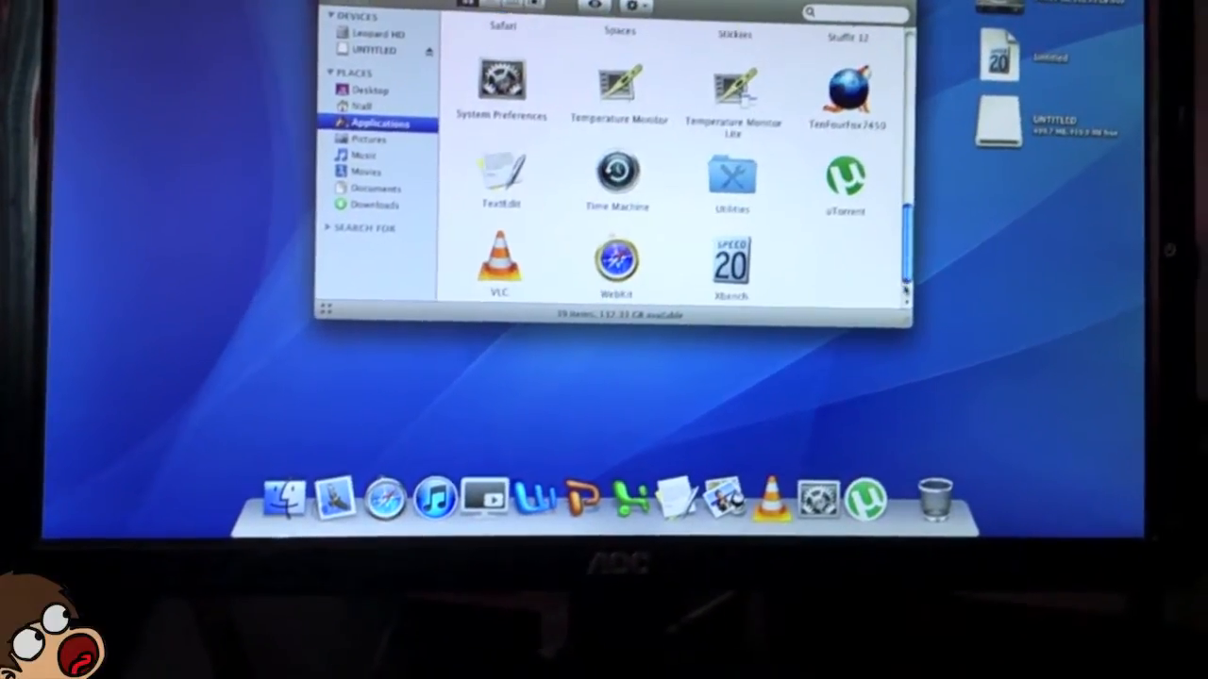
{"action": "double_click", "coordinate": [727, 264]}
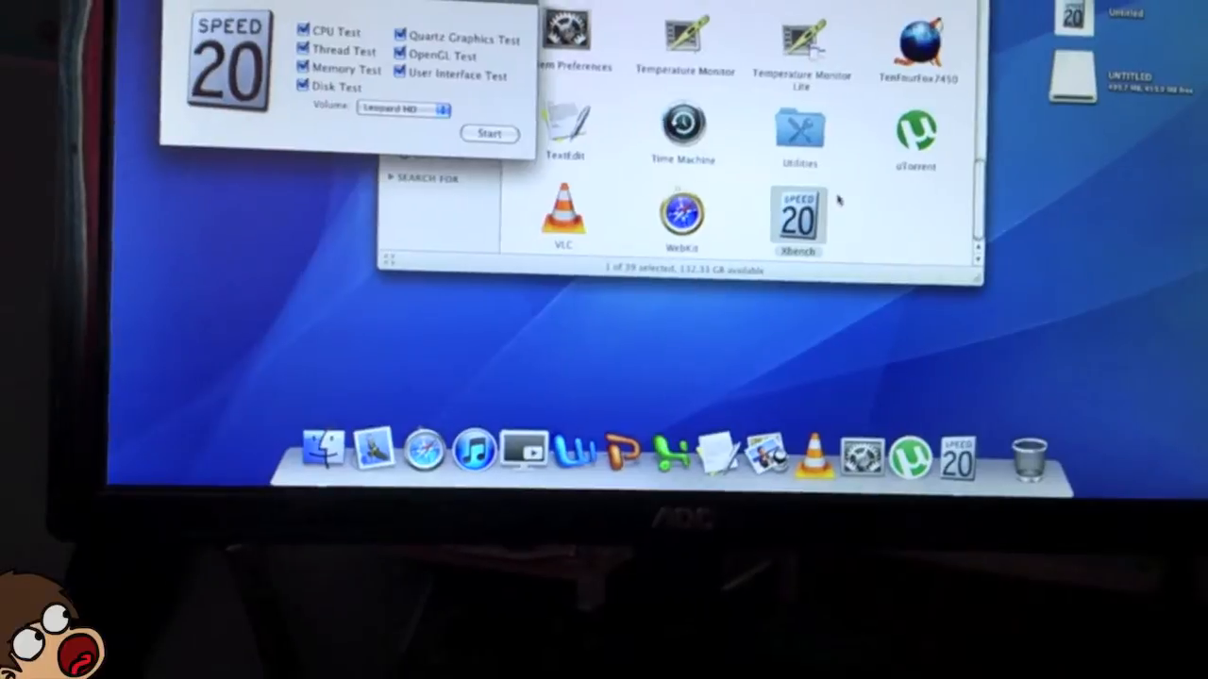
{"action": "left_click", "coordinate": [463, 122]}
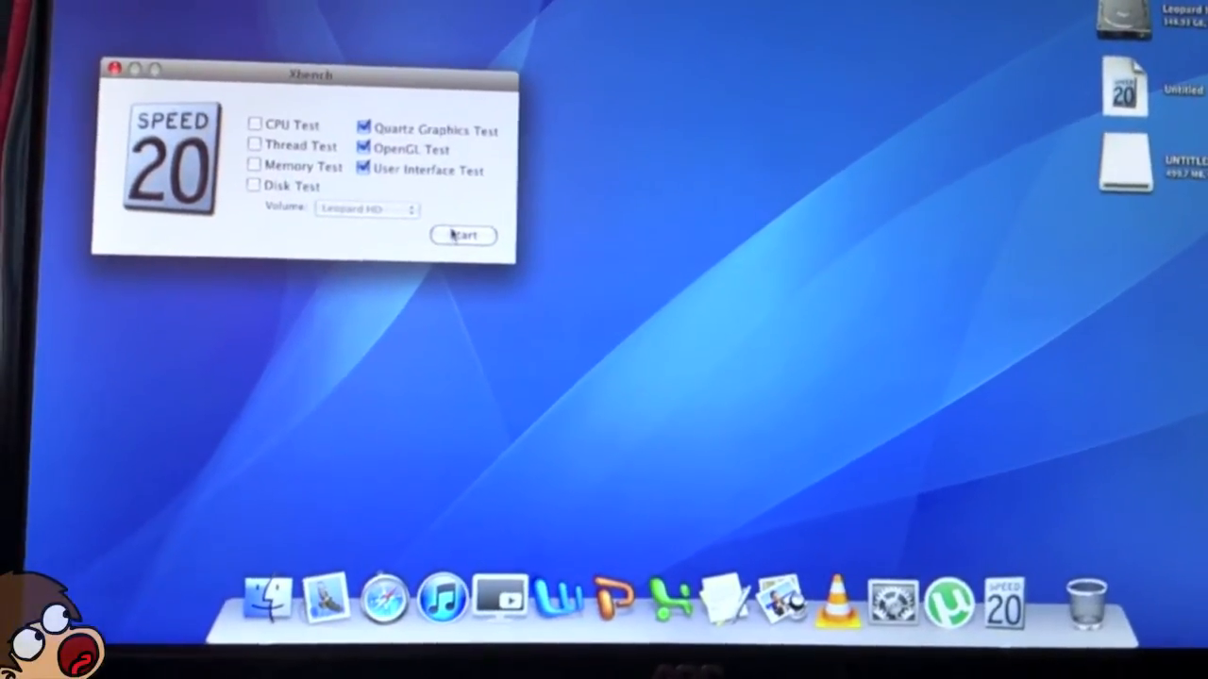
{"action": "left_click", "coordinate": [464, 235]}
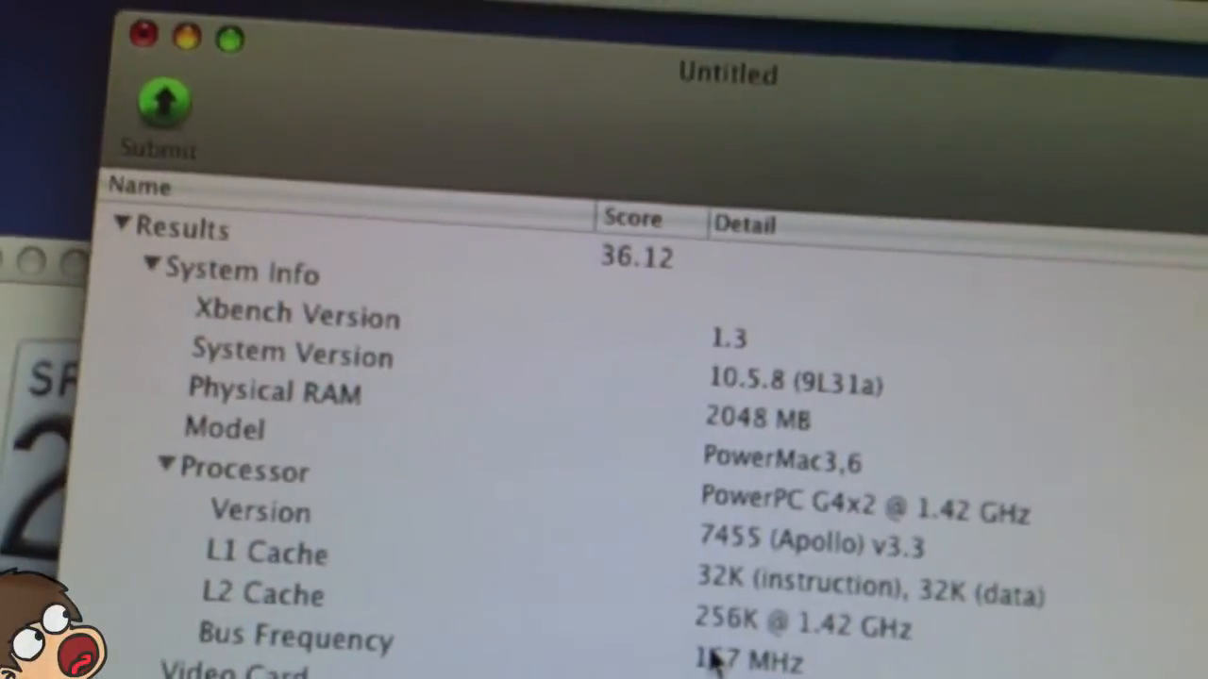
Scroll the Xbench results to compare the earlier ATY,RV250 29.03 score with 36.12
{"action": "scroll", "scroll_direction": "down", "scroll_amount": 3}
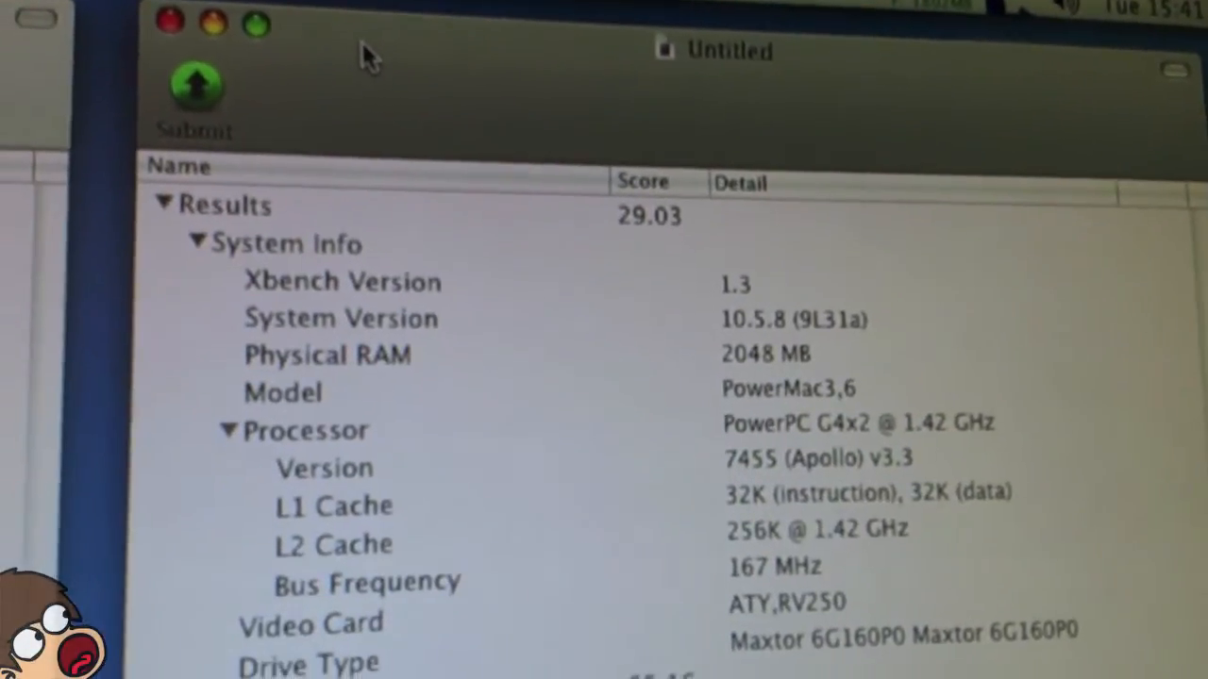
{"action": "scroll", "scroll_direction": "down", "scroll_amount": 3}
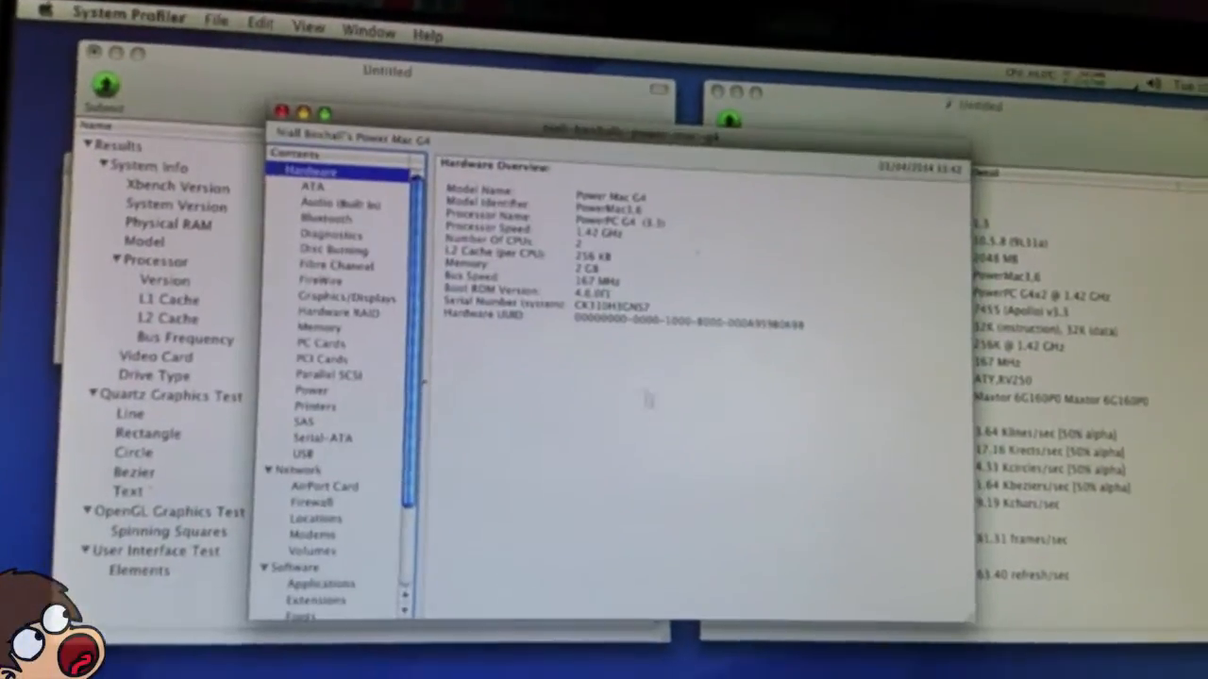
Select Graphics/Displays to confirm an NVIDIA GeForce4 Ti 4600 with 128 MB VRAM
{"action": "left_click", "coordinate": [346, 273]}
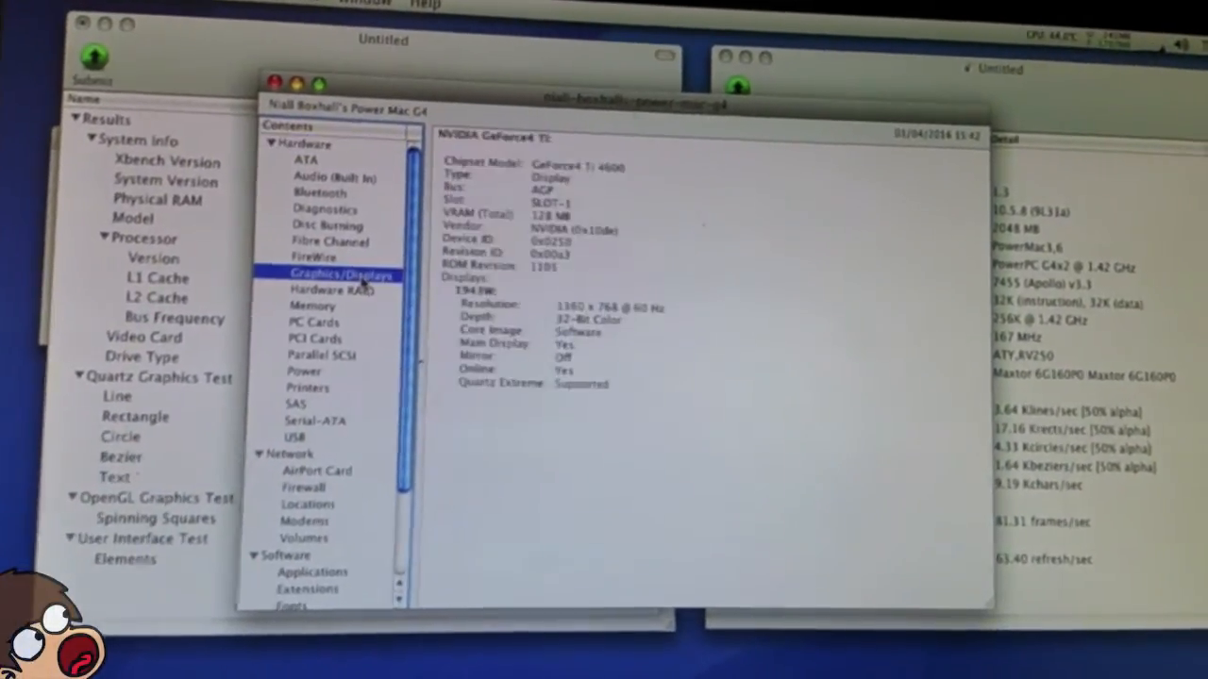